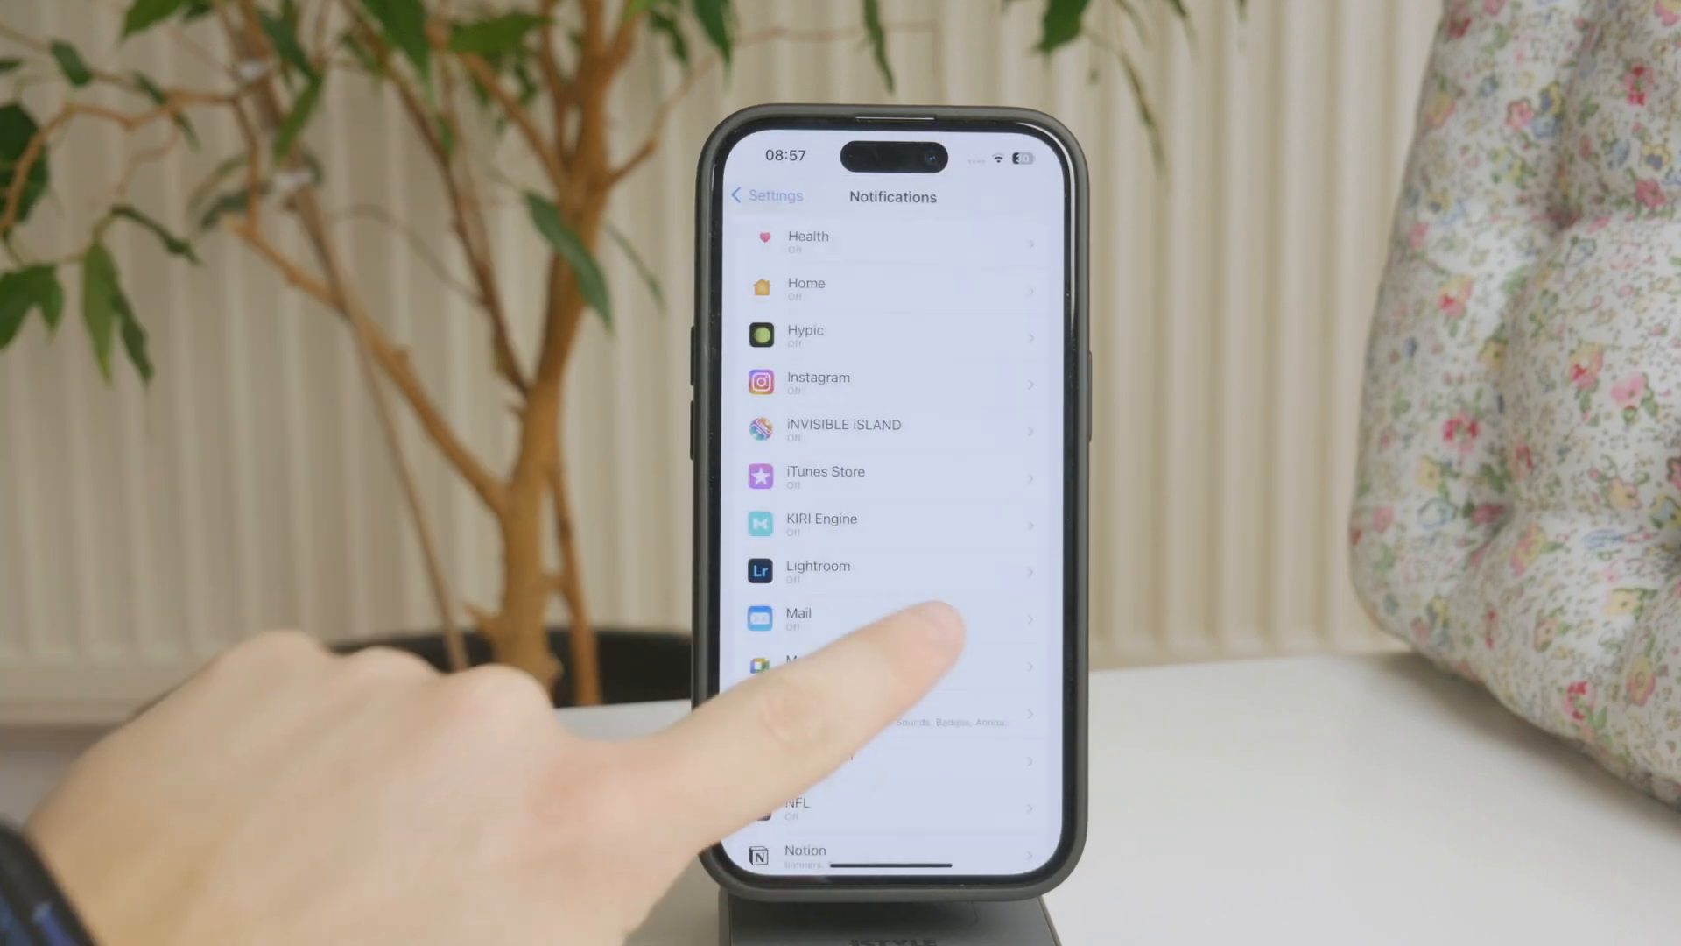
Leave Notifications and scroll the main Settings list down toward Focus
{"action": "left_click", "coordinate": [765, 194]}
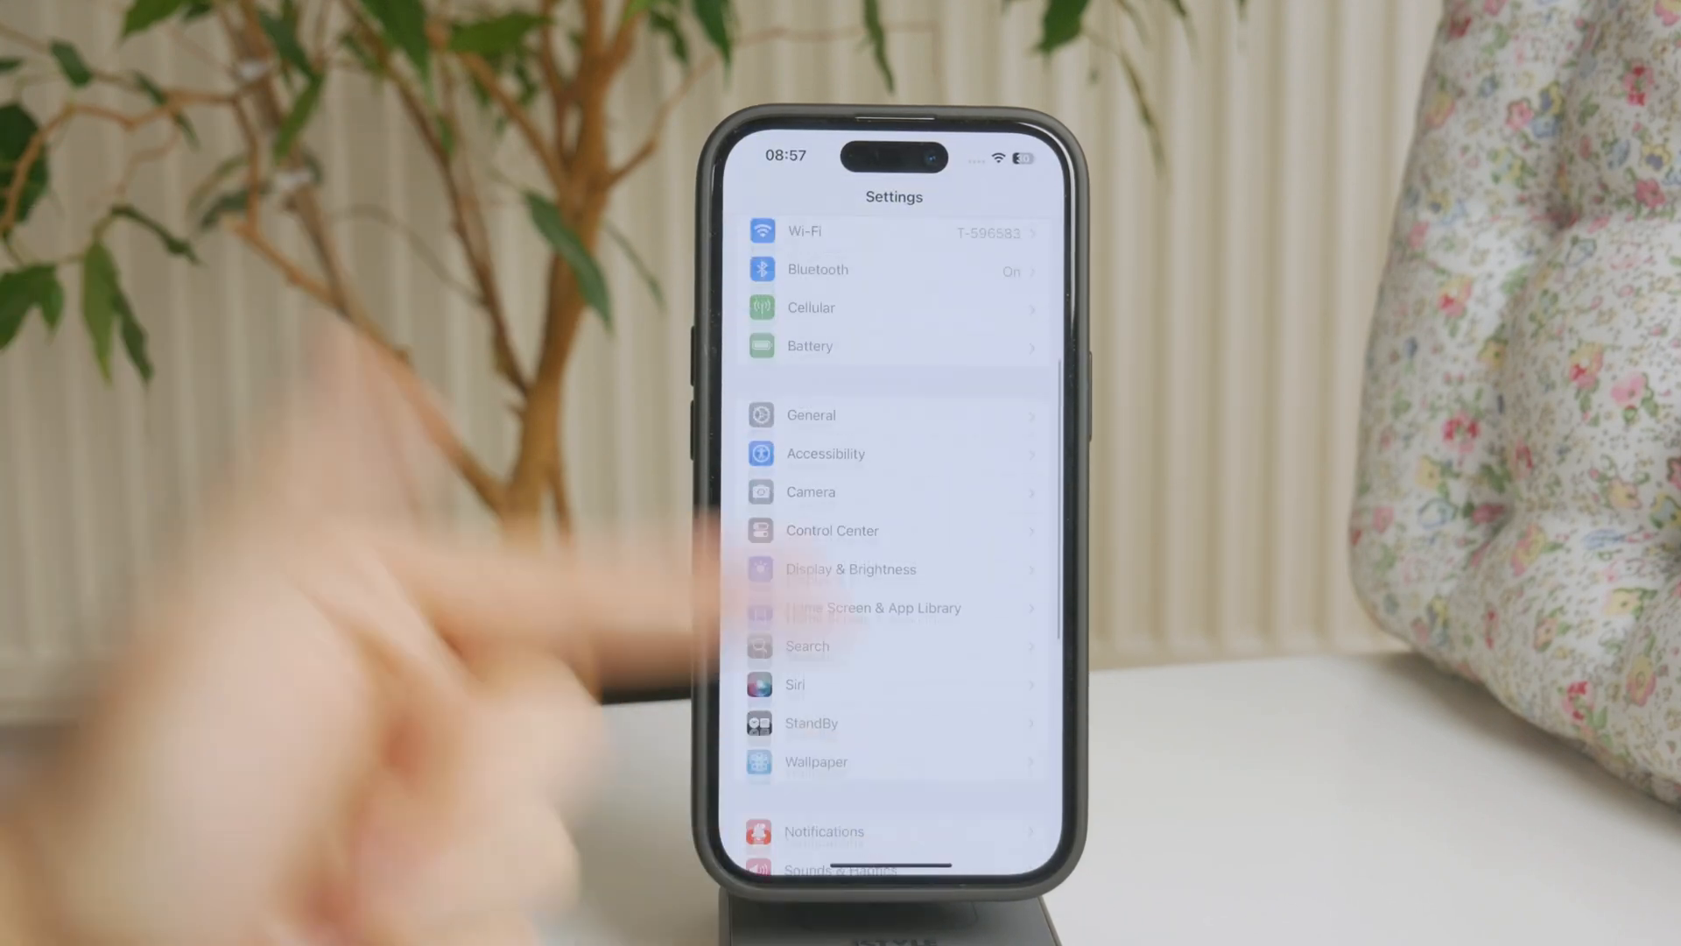
{"action": "scroll", "scroll_direction": "down", "scroll_amount": 3}
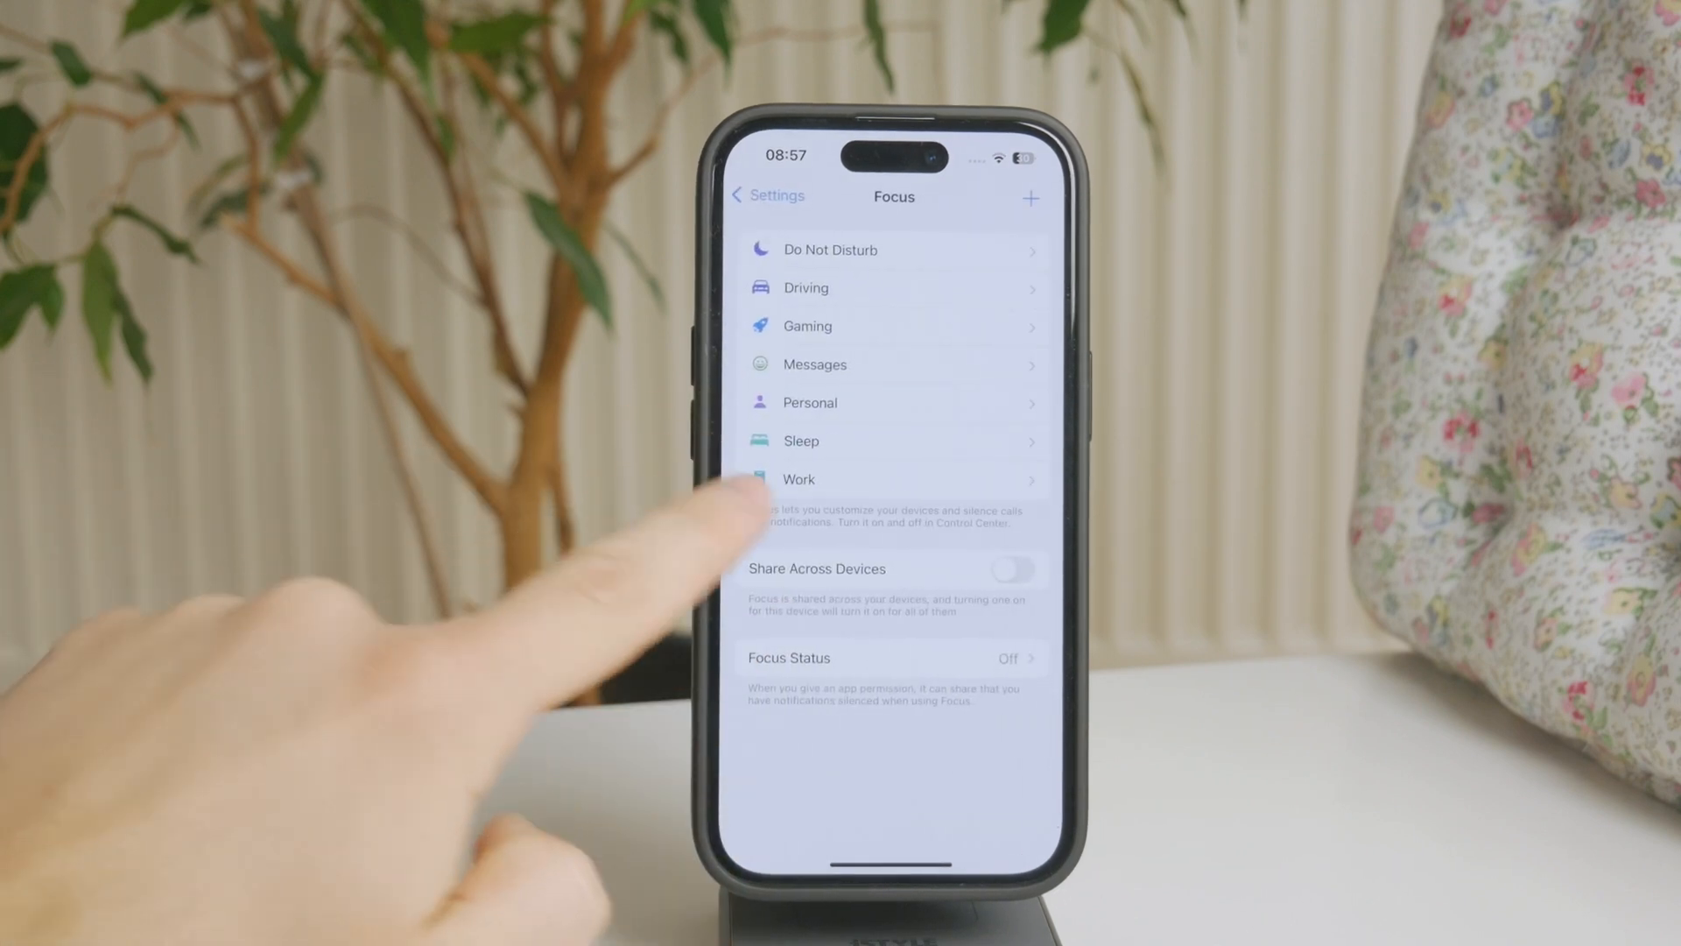
{"action": "left_click", "coordinate": [765, 194]}
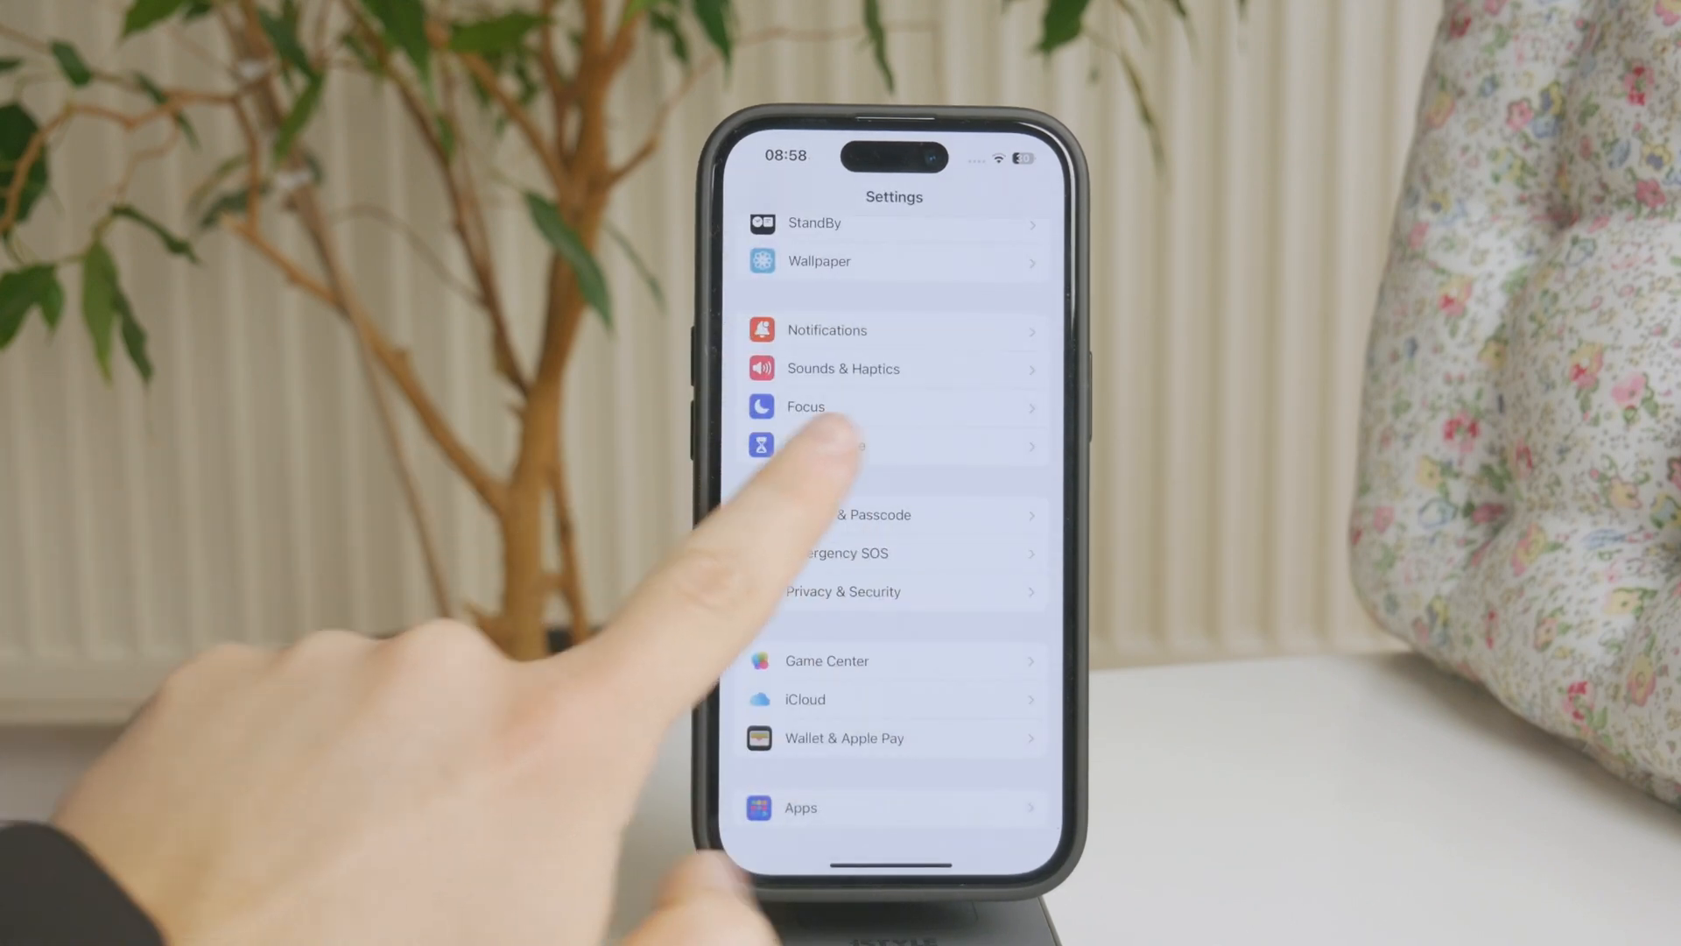
Enter Focus > Do Not Disturb and scroll to the Set a Schedule section
{"action": "left_click", "coordinate": [858, 406]}
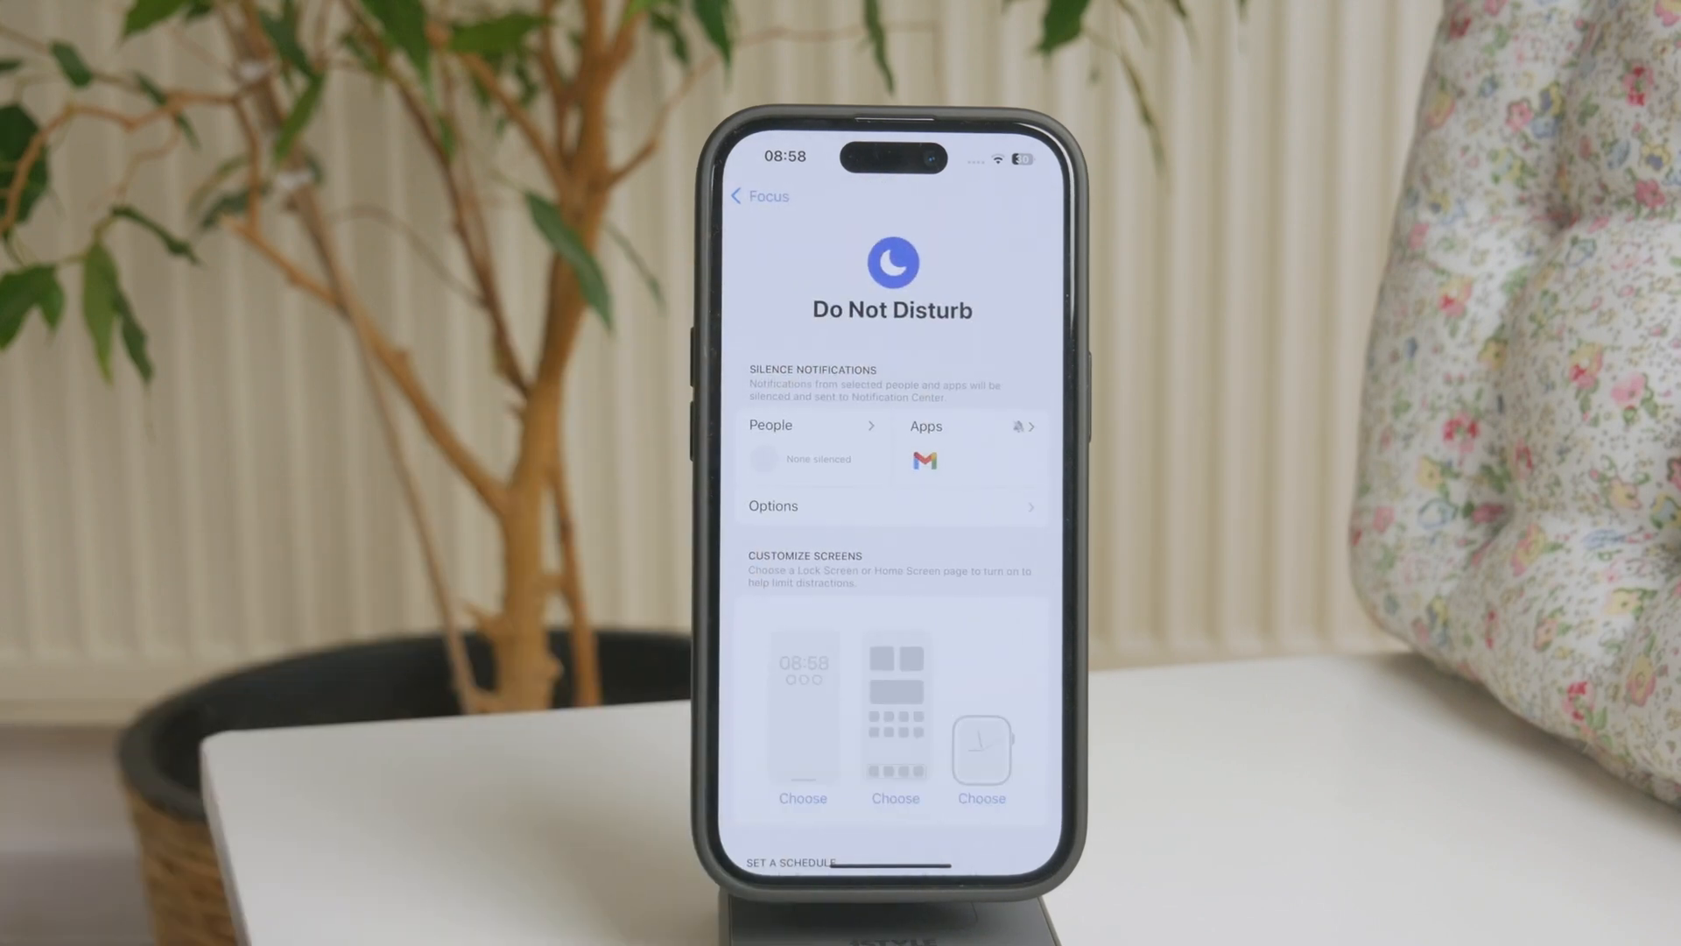
{"action": "scroll", "scroll_direction": "down", "scroll_amount": 3}
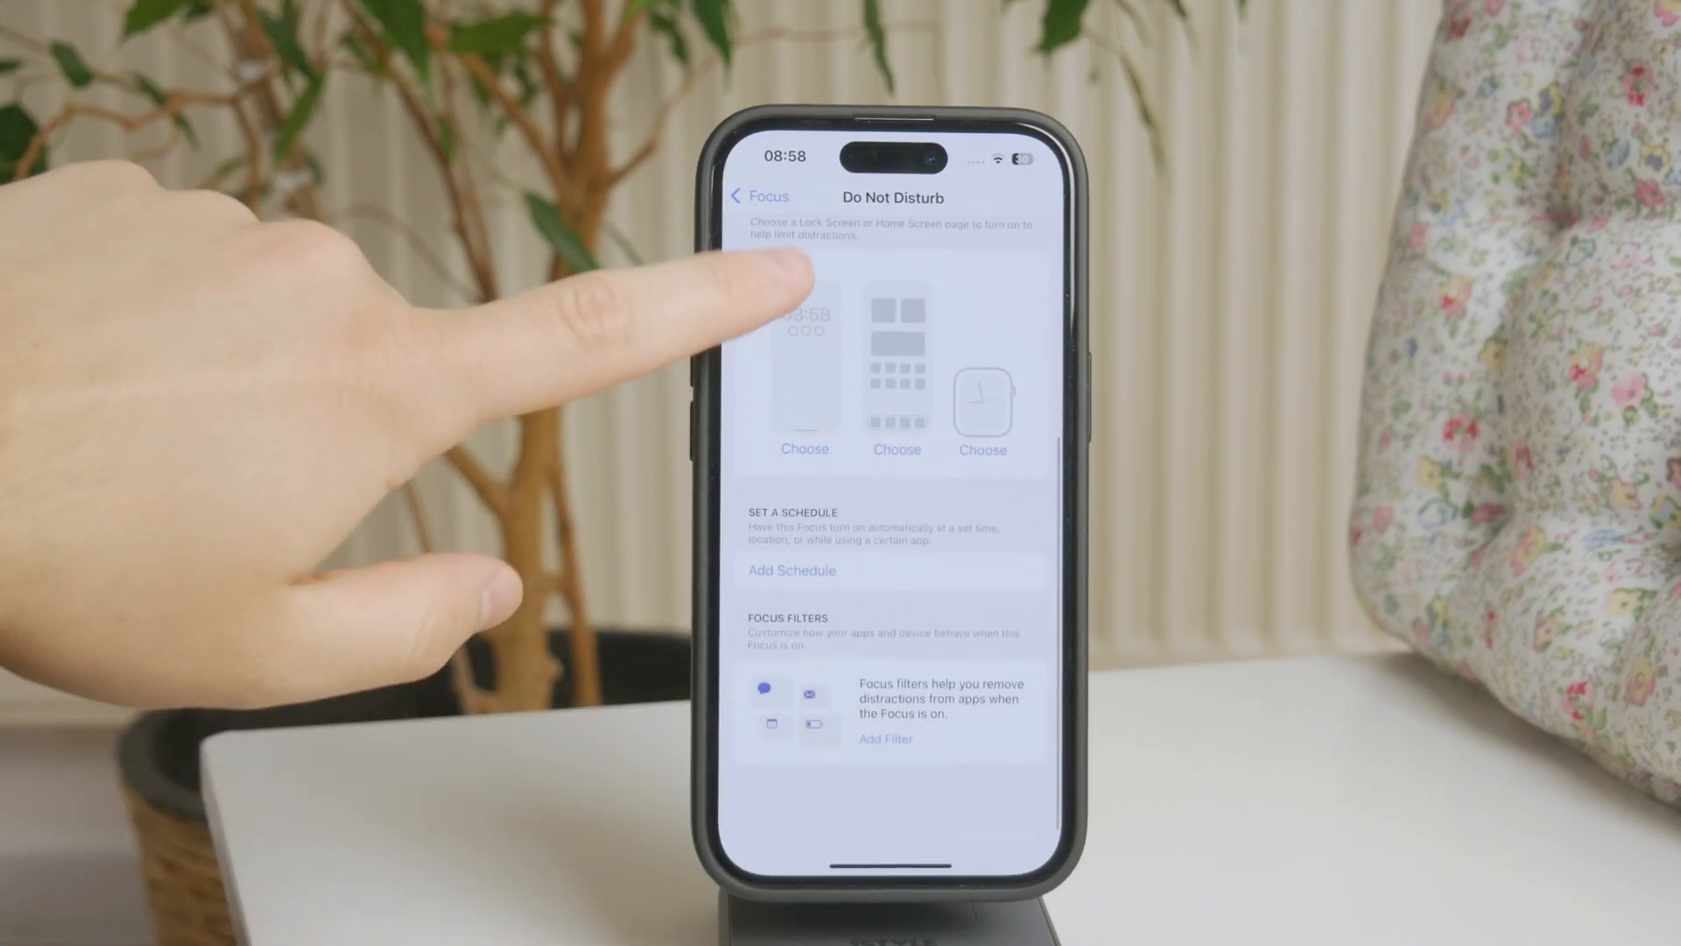
{"action": "scroll", "scroll_direction": "down", "scroll_amount": 3}
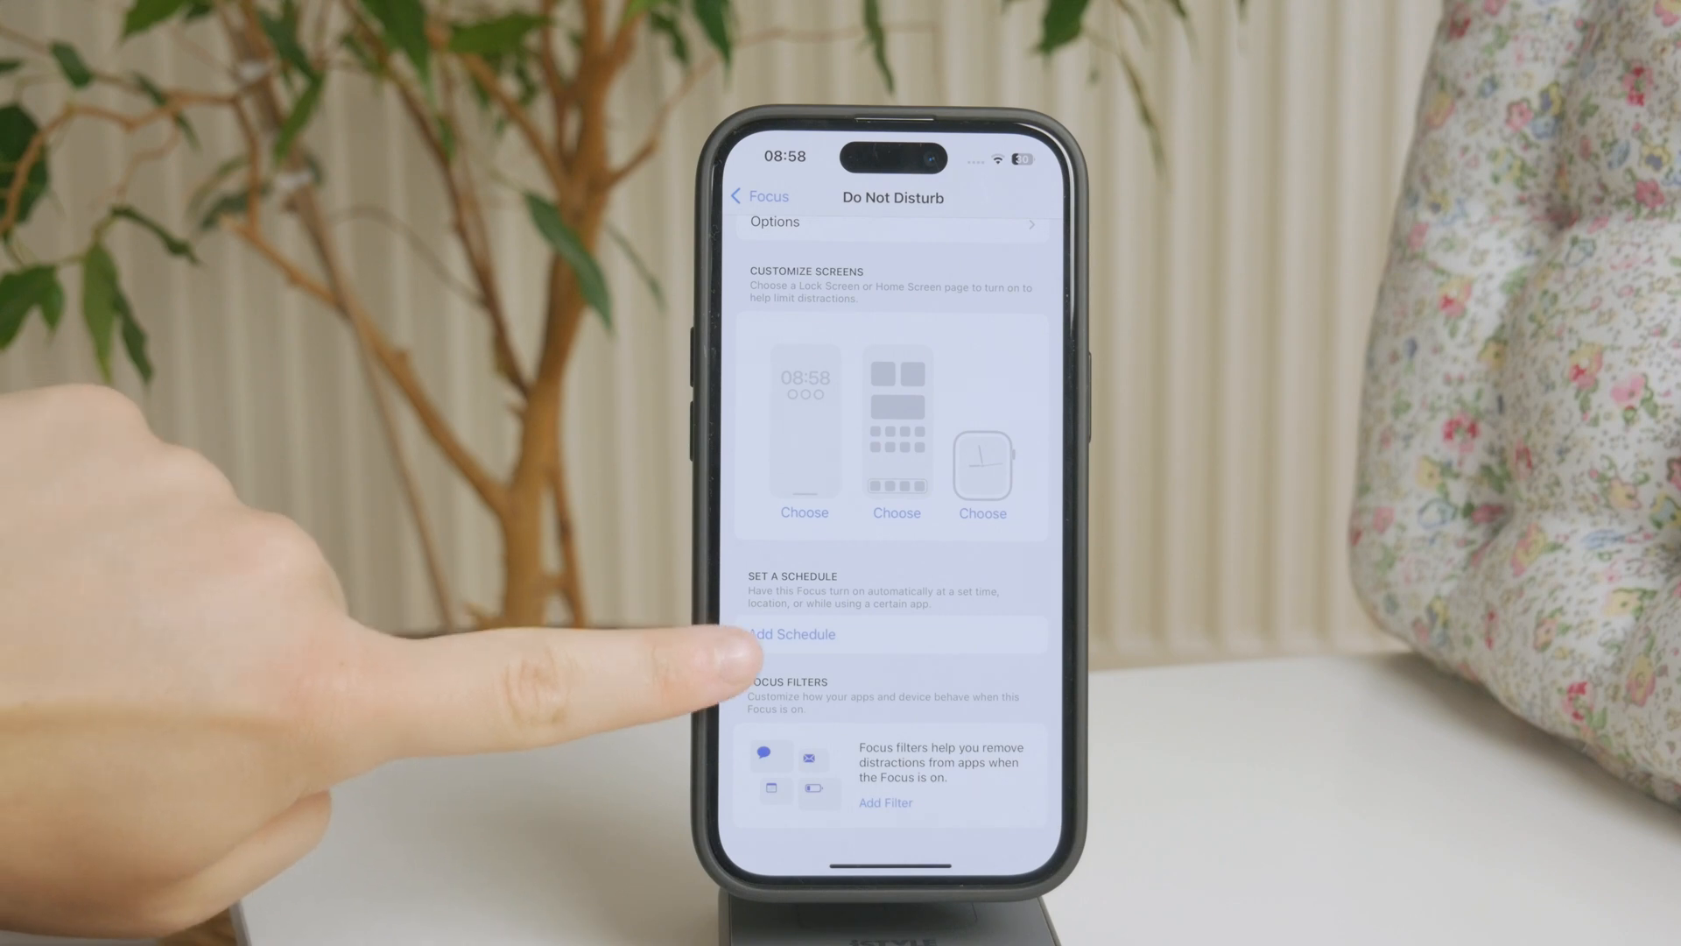
Begin adding a schedule to Do Not Disturb before returning to the Home Screen
{"action": "left_click", "coordinate": [788, 634]}
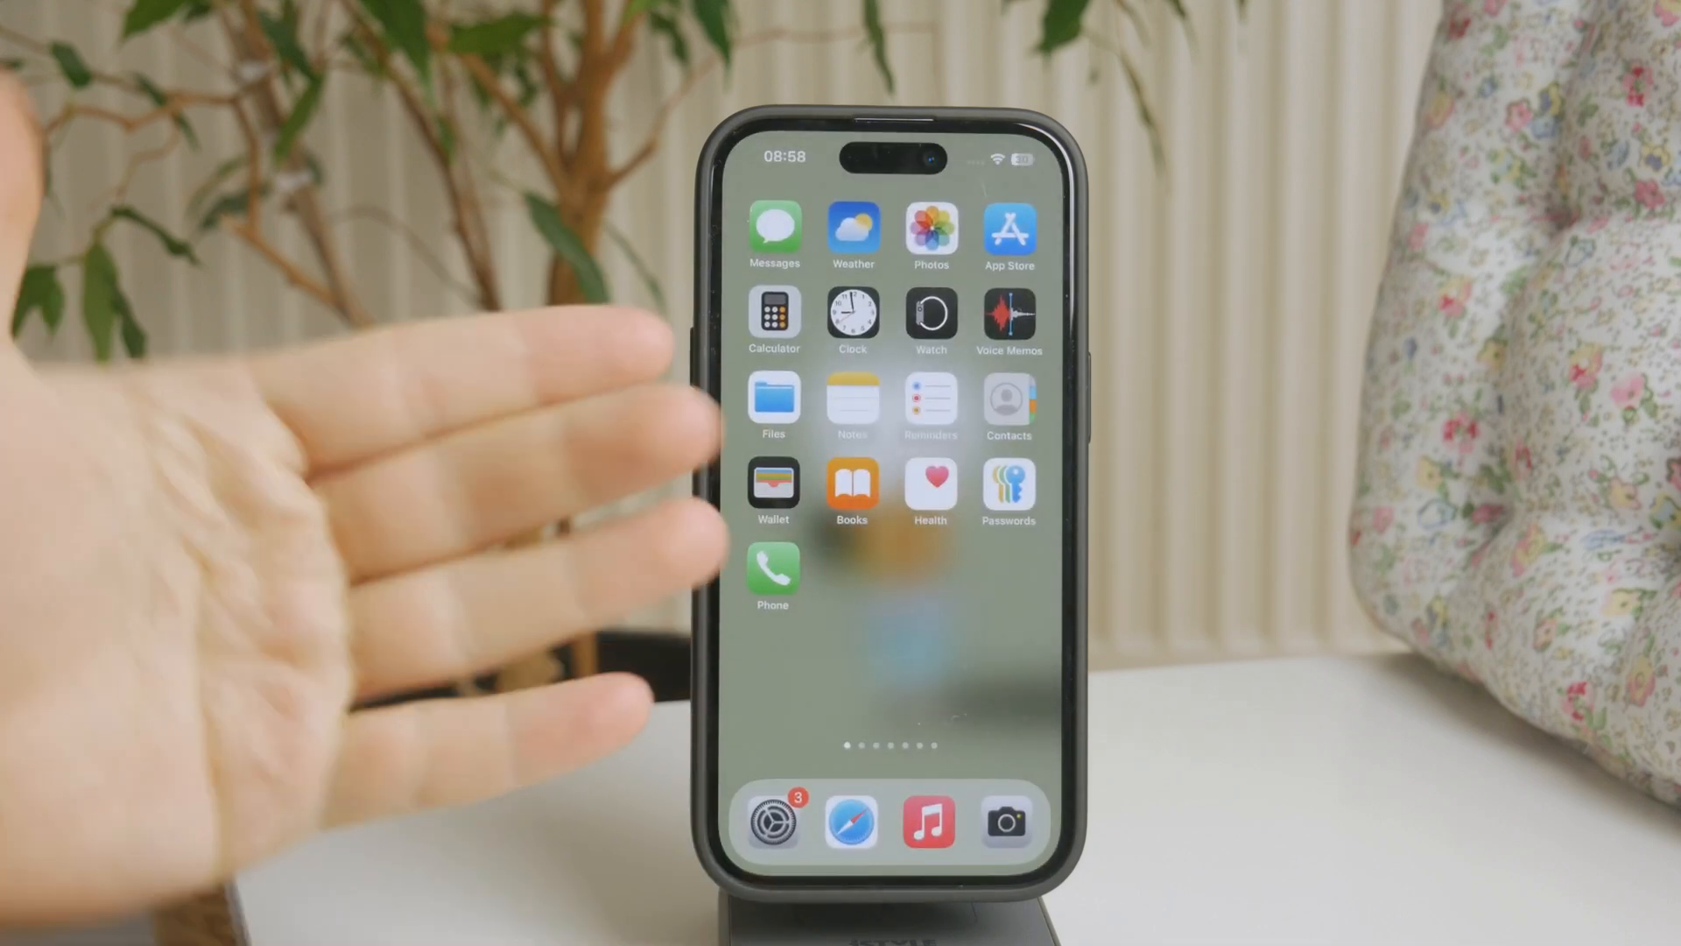
{"action": "scroll", "scroll_direction": "left", "scroll_amount": 3}
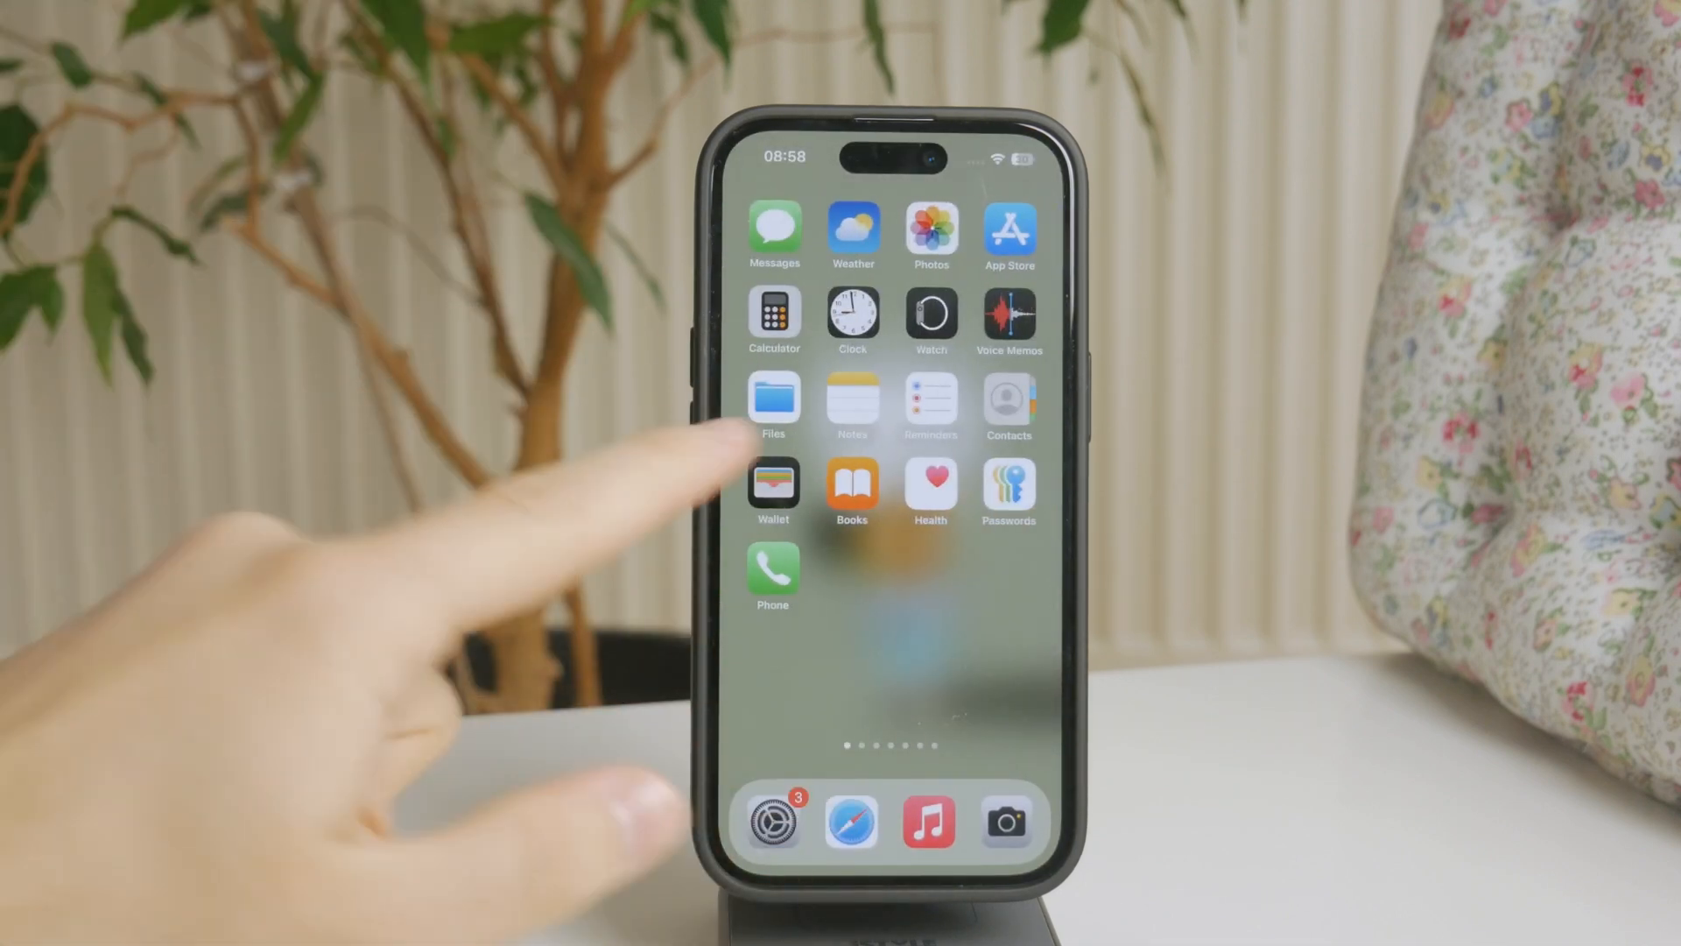
{"action": "left_click", "coordinate": [853, 408]}
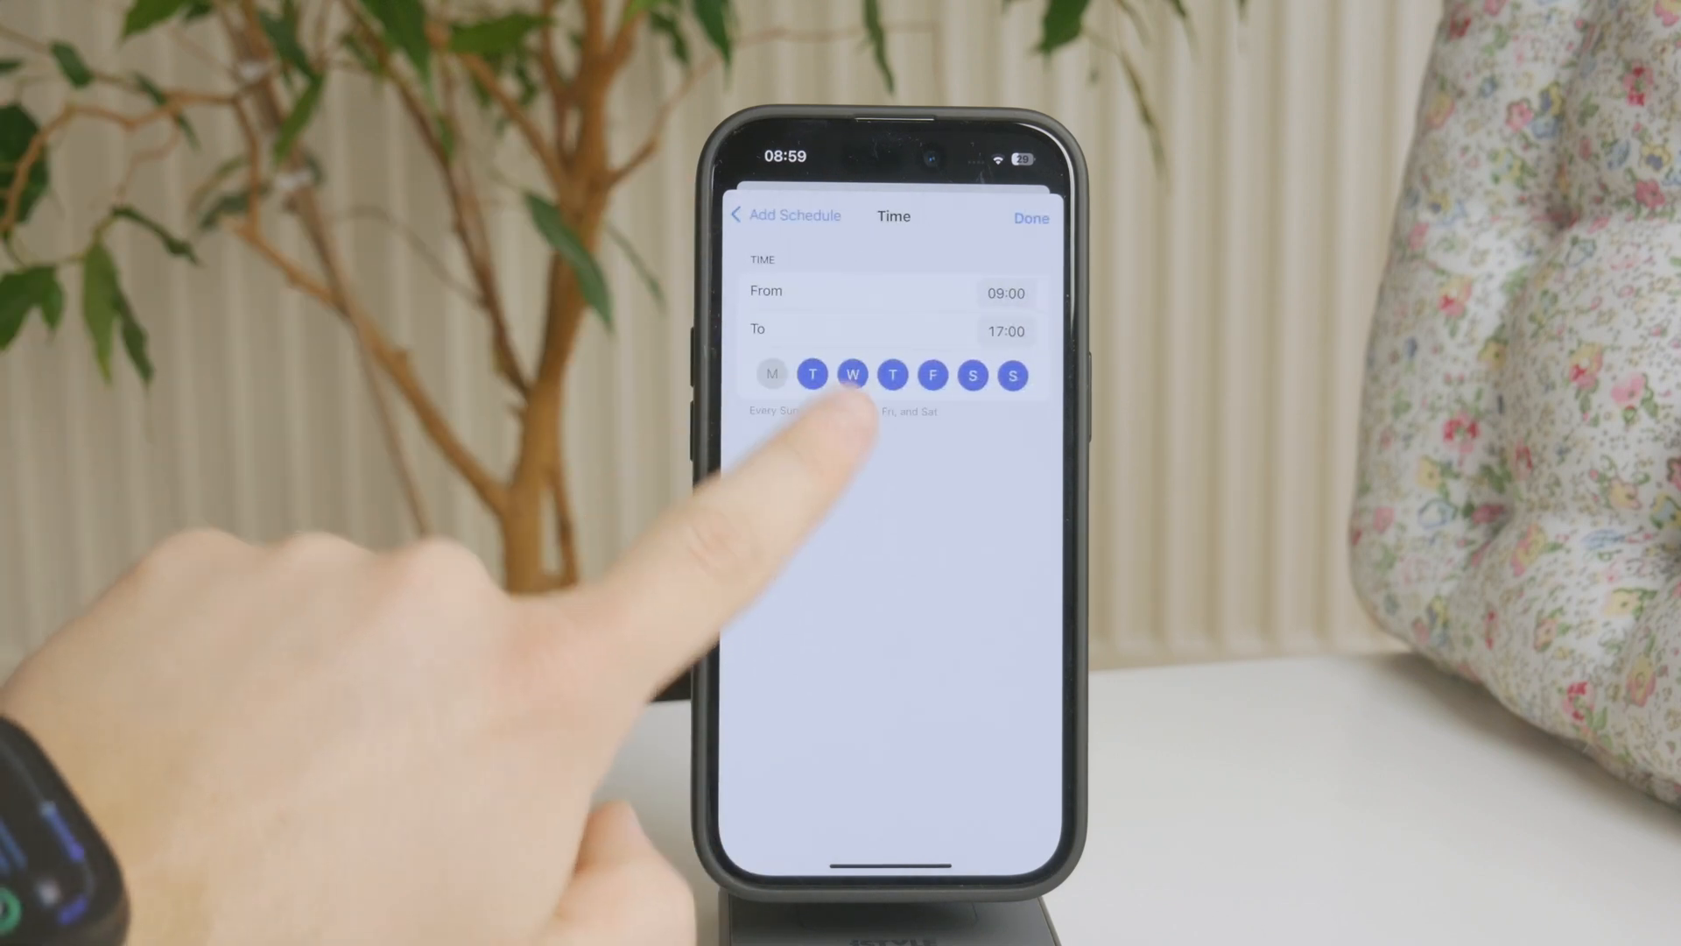
Limit the 09:00–17:00 schedule to Monday–Friday by dropping Sunday and adding Monday, then save it
{"action": "left_click", "coordinate": [1013, 375]}
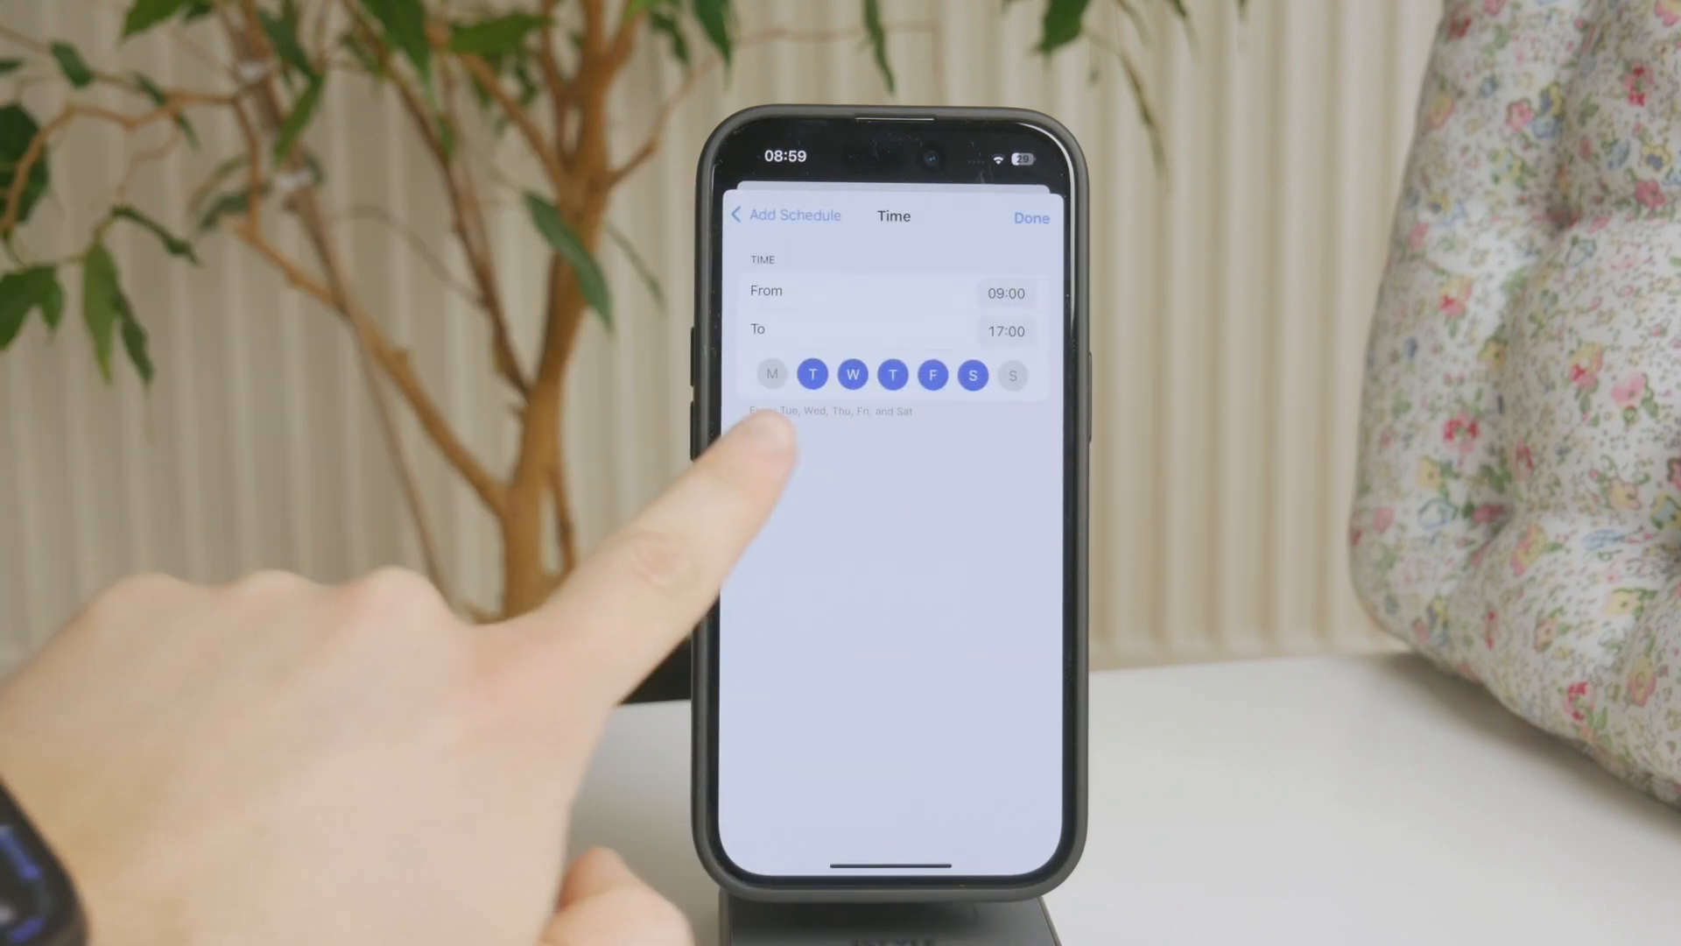
{"action": "left_click", "coordinate": [770, 375]}
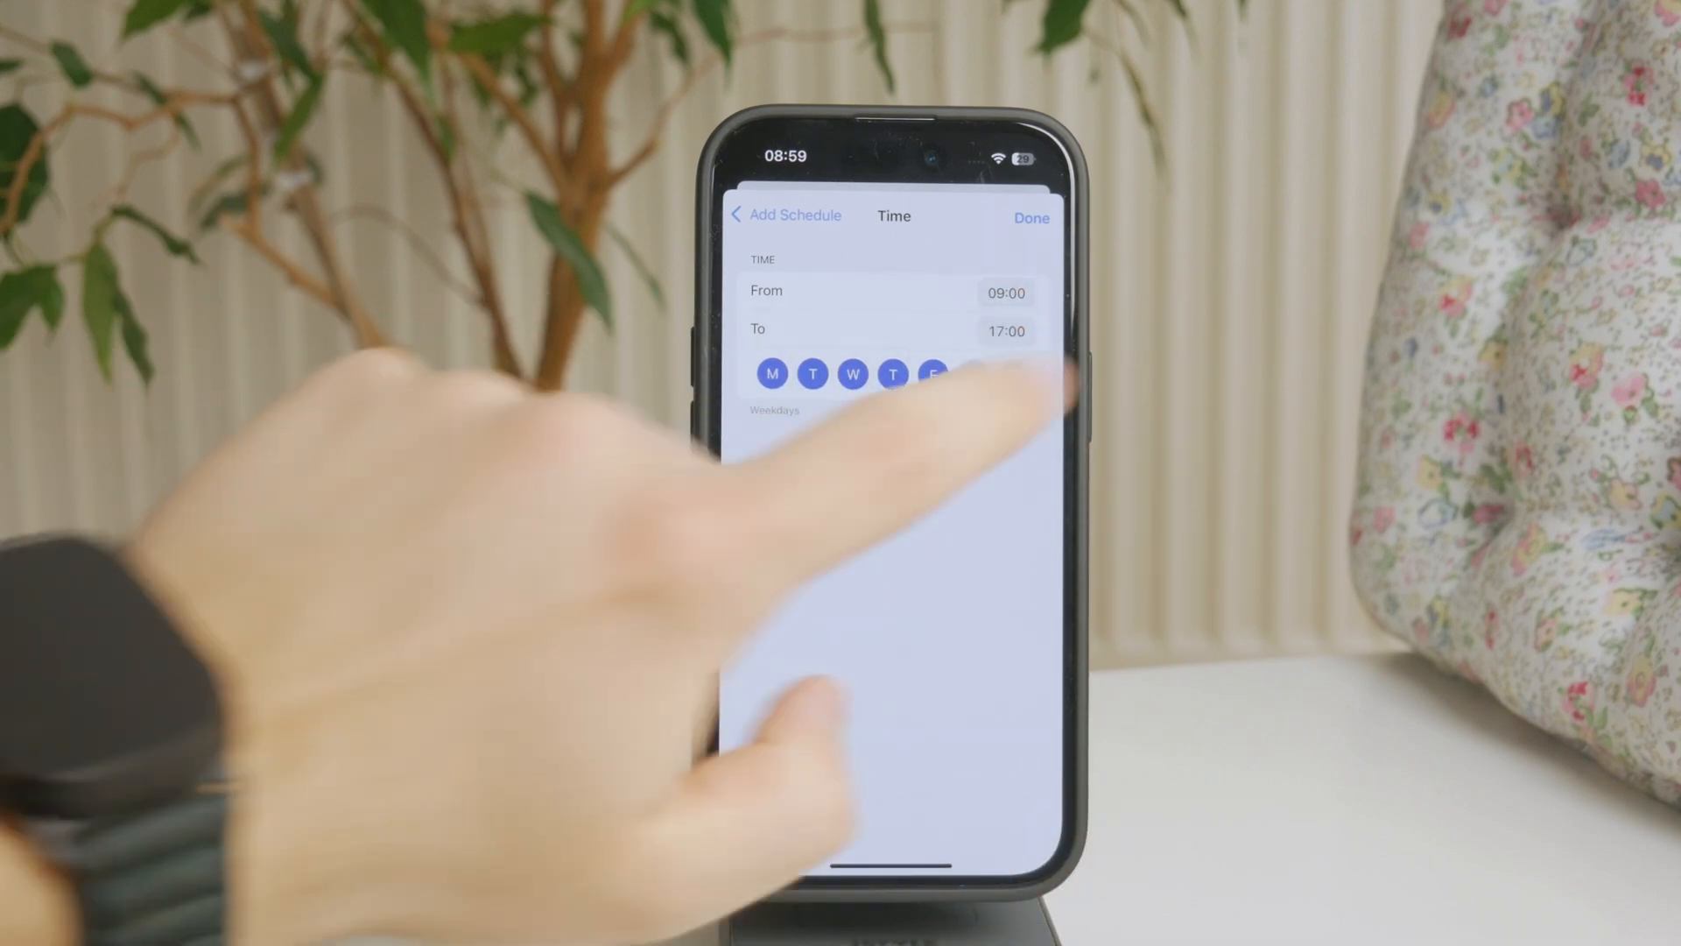
{"action": "left_click", "coordinate": [1030, 217]}
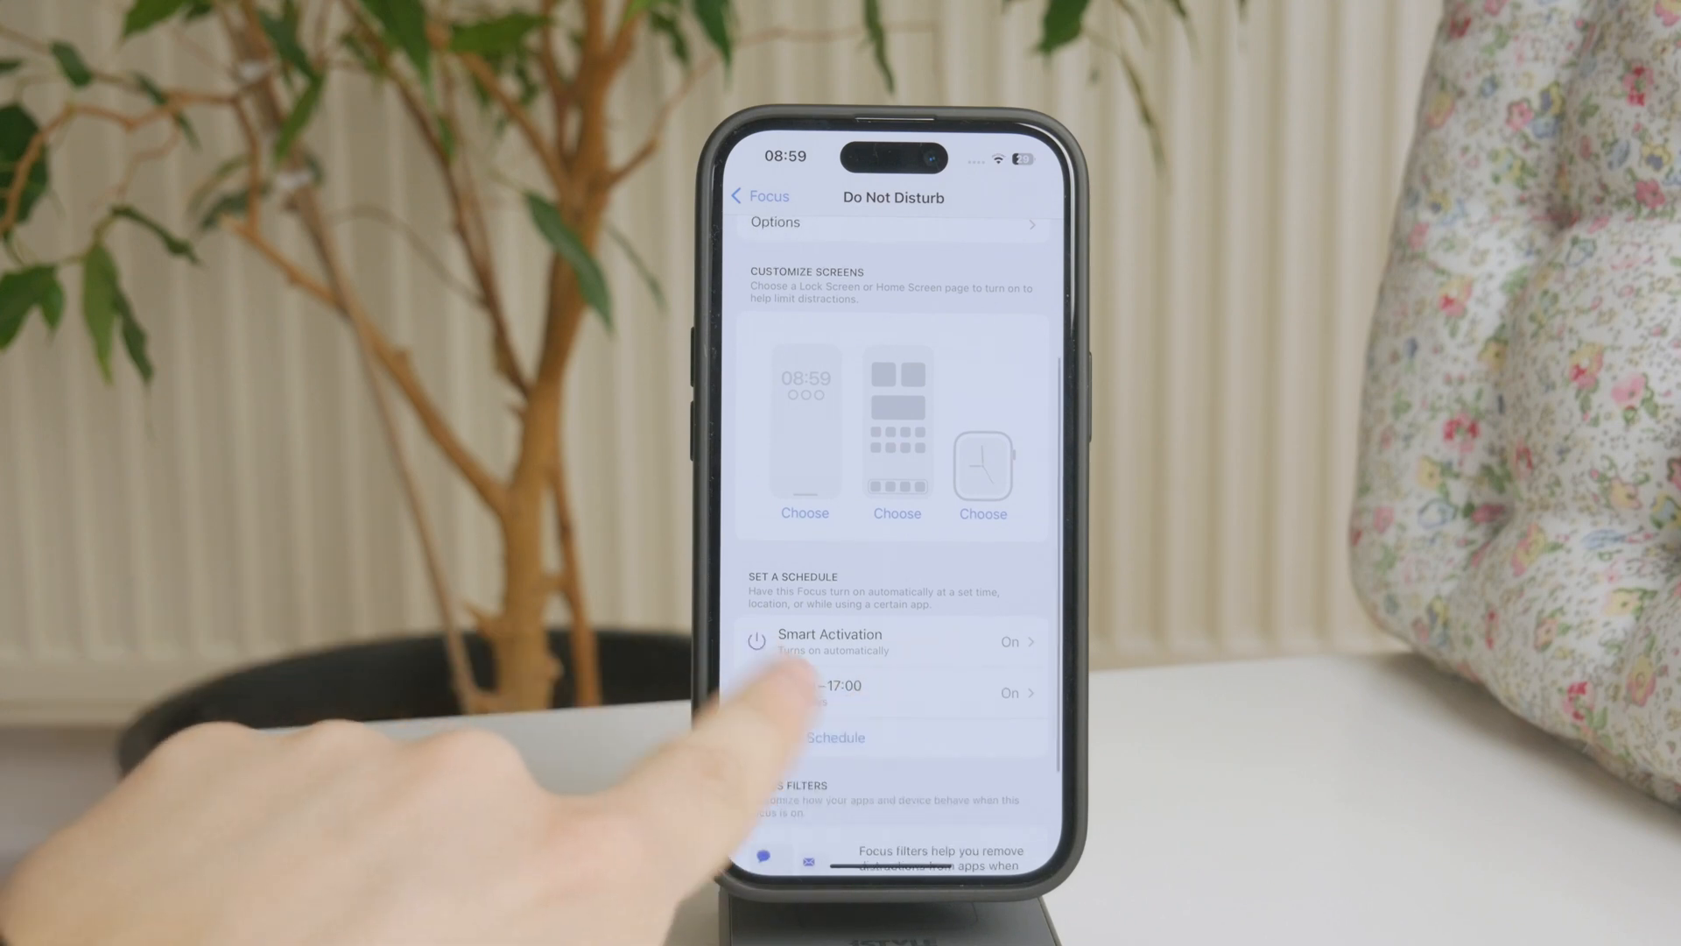
Add an App schedule that turns Do Not Disturb on while using Gmail
{"action": "left_click", "coordinate": [890, 691]}
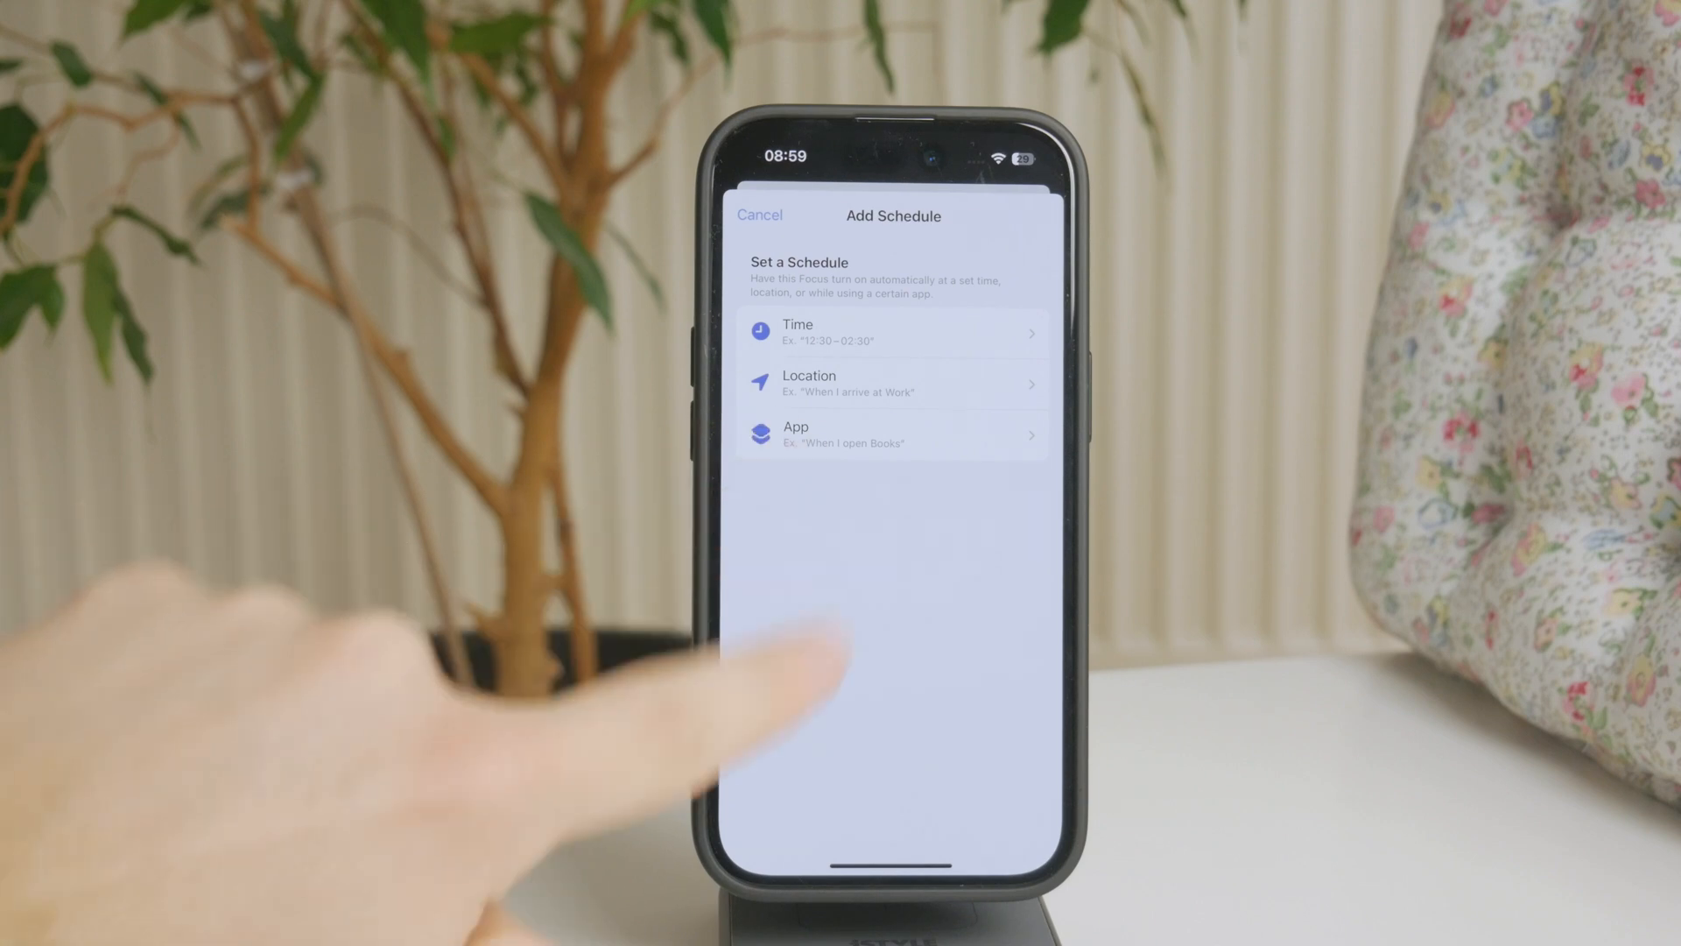
{"action": "left_click", "coordinate": [891, 434]}
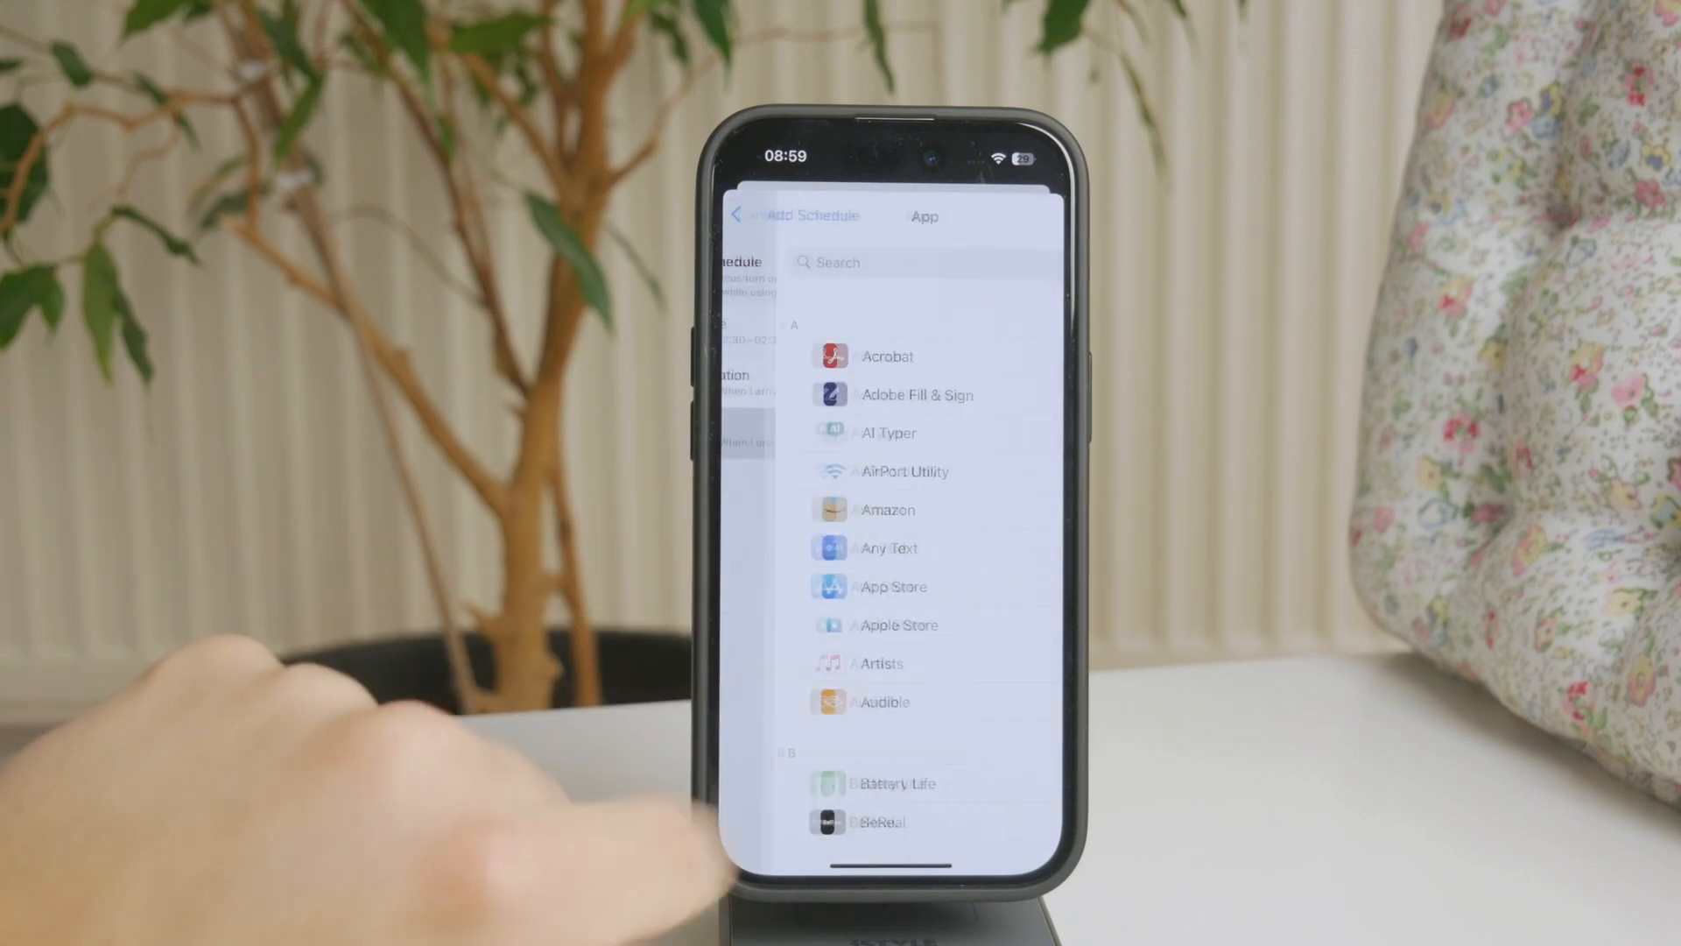
{"action": "scroll", "scroll_direction": "down", "scroll_amount": 3}
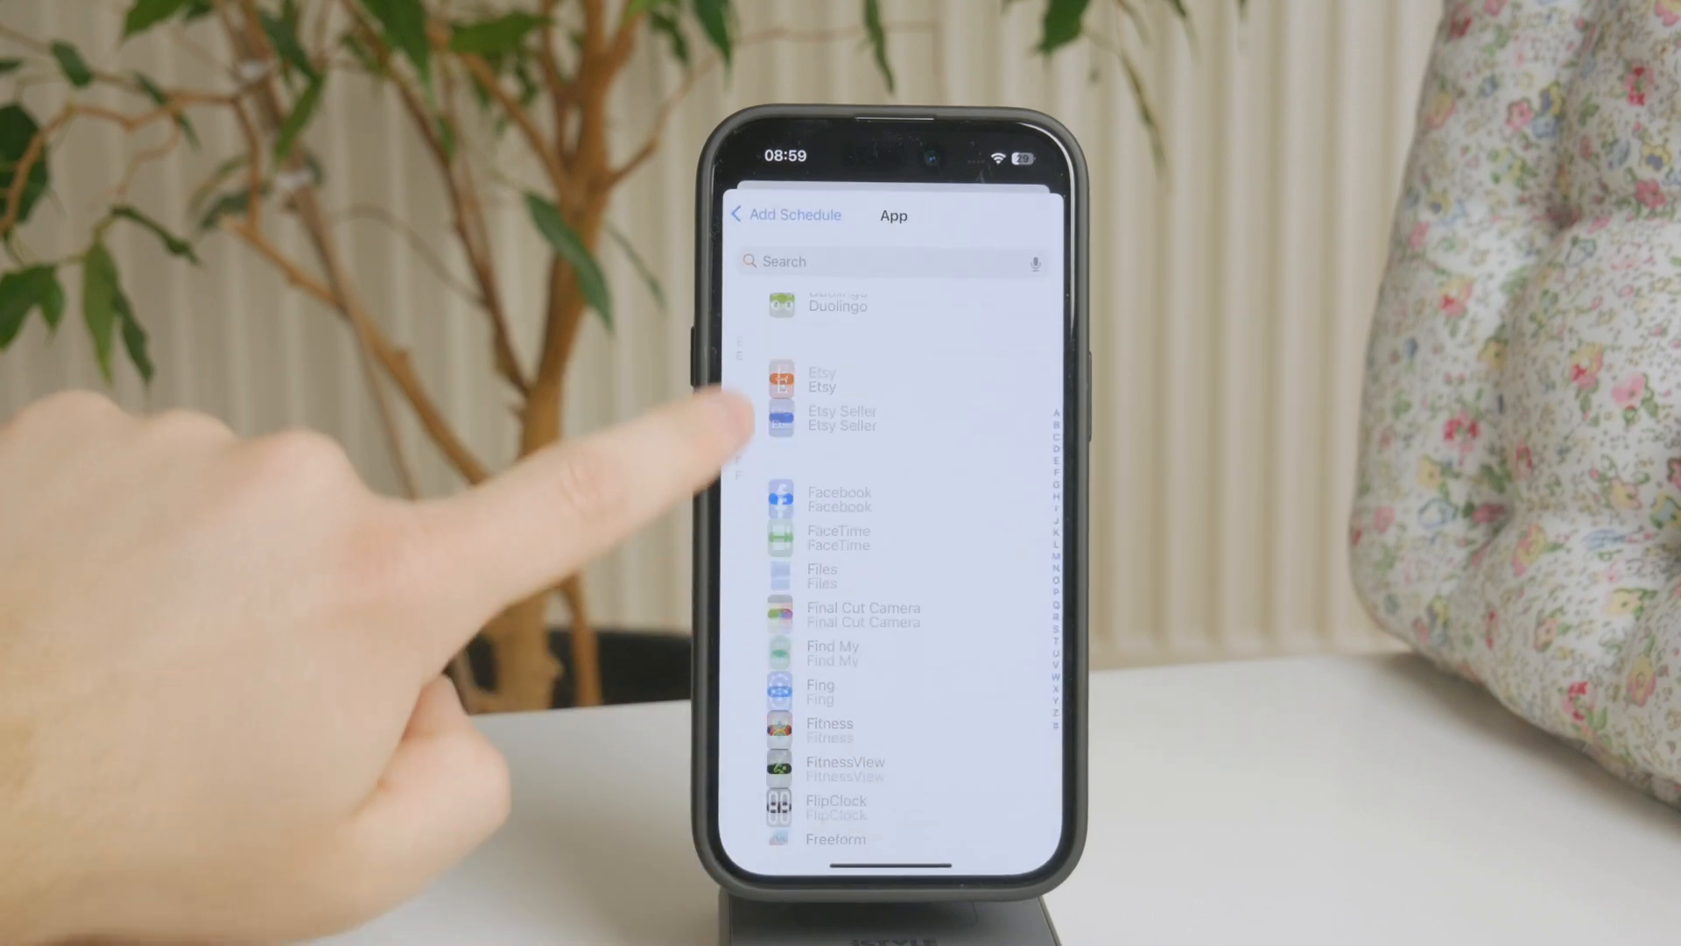
{"action": "scroll", "scroll_direction": "down", "scroll_amount": 3}
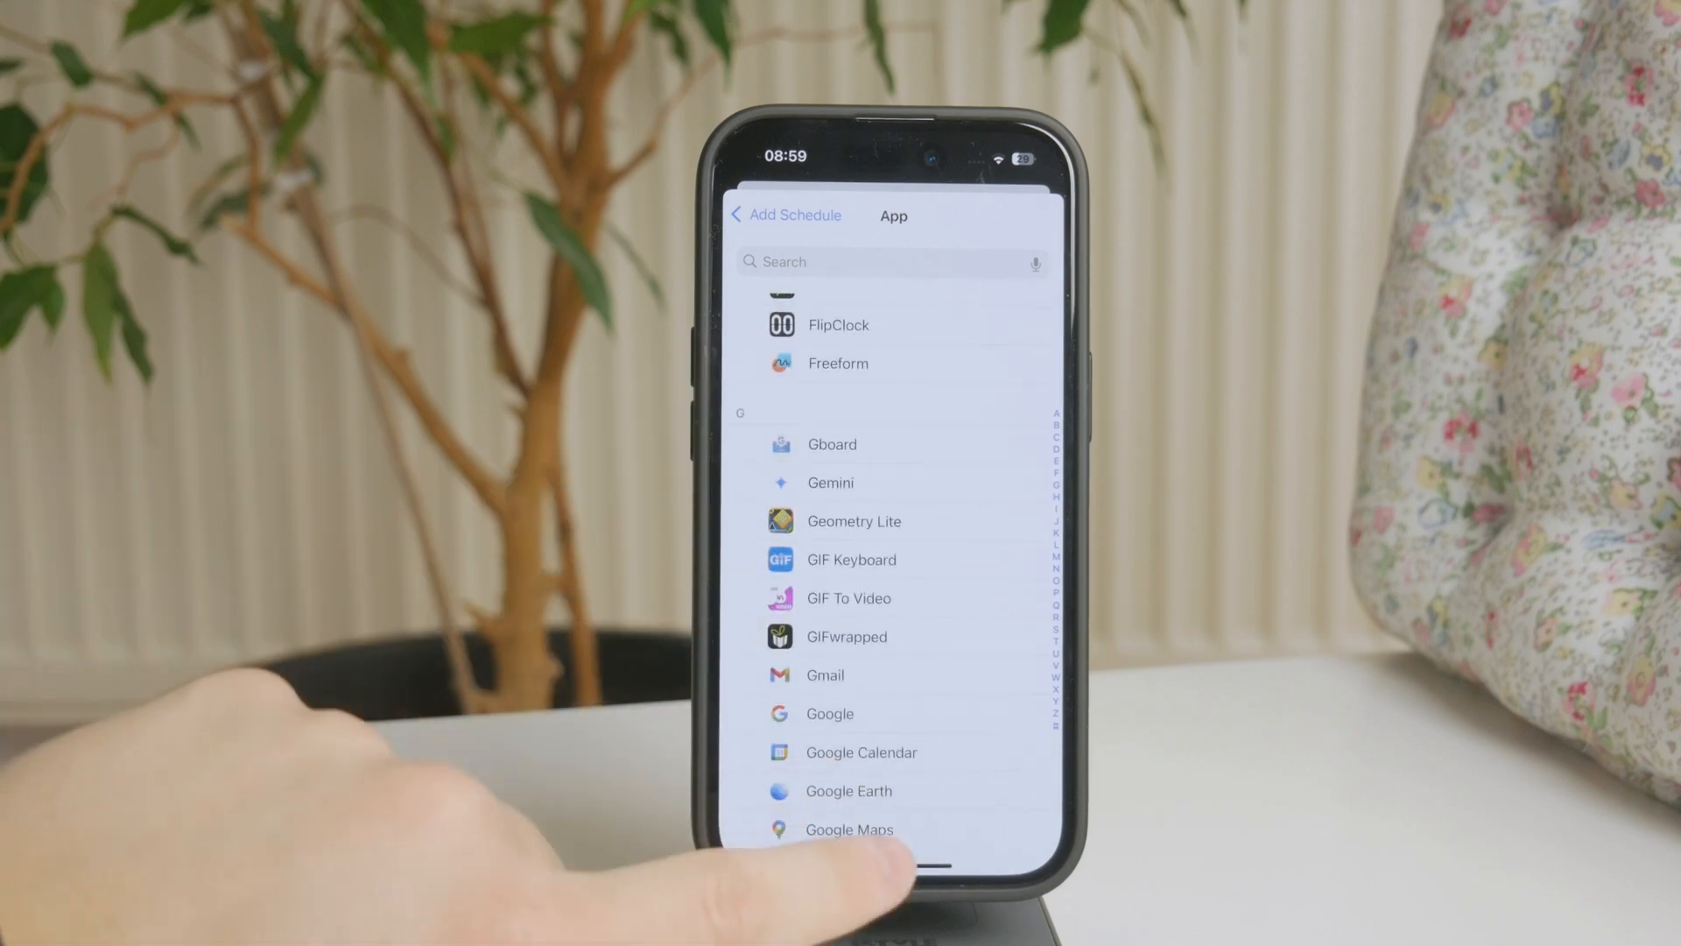
{"action": "left_click", "coordinate": [786, 216]}
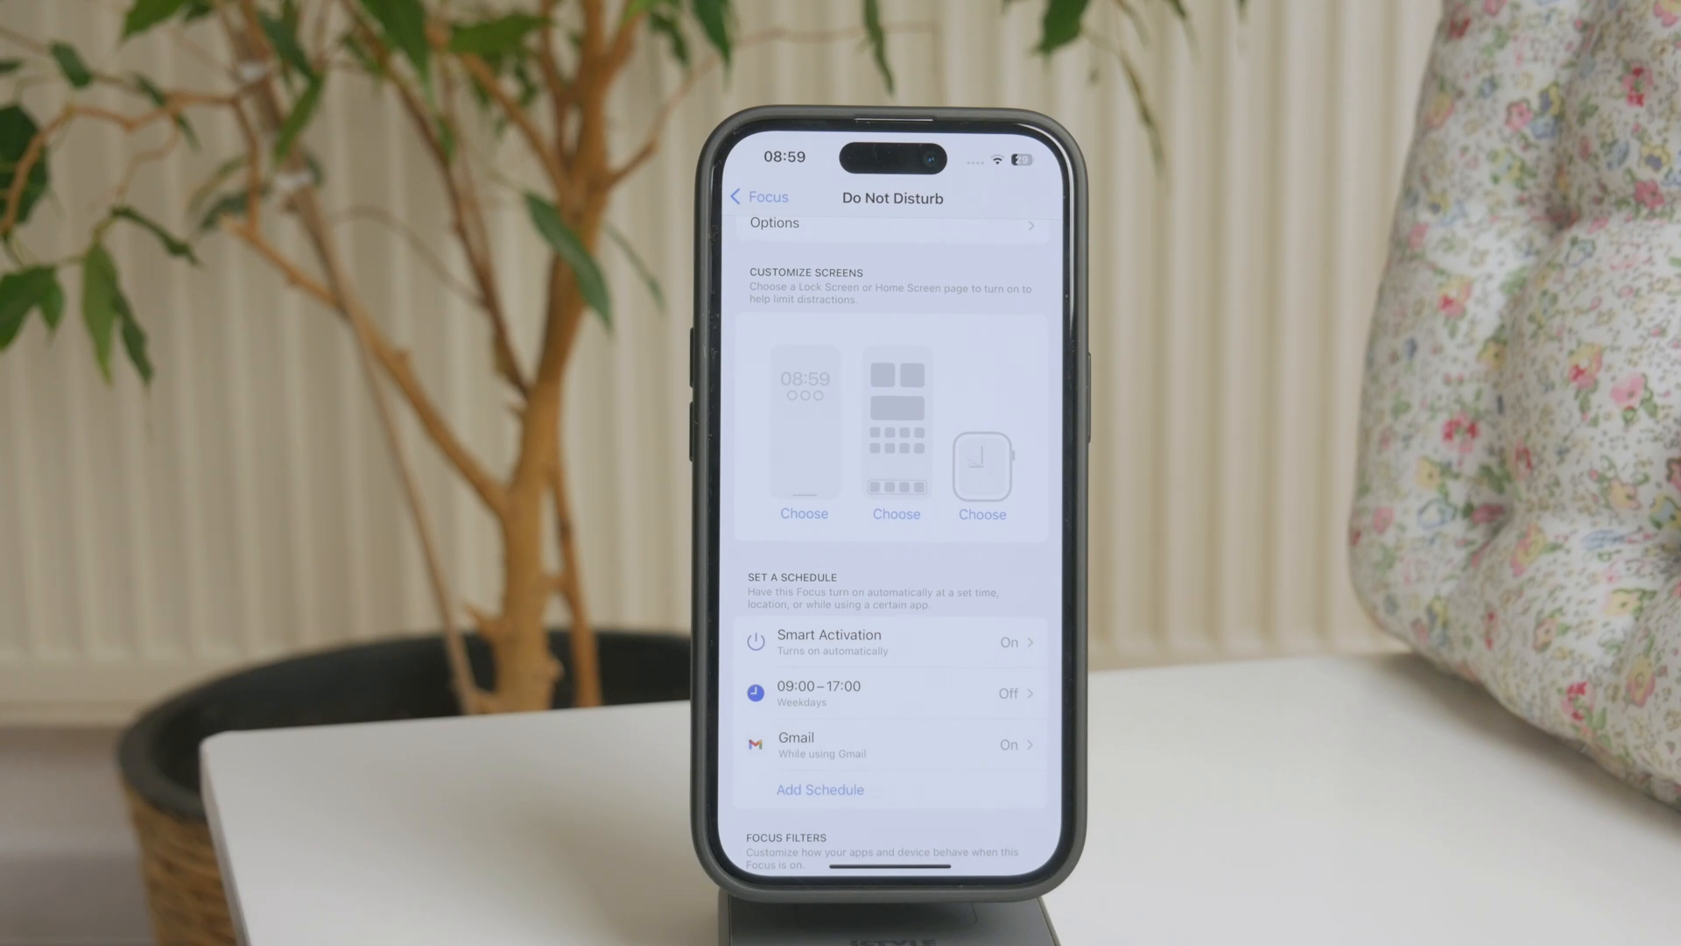
Start another schedule, inspect the Location trigger, and return to the trigger-type choices
{"action": "left_click", "coordinate": [819, 789]}
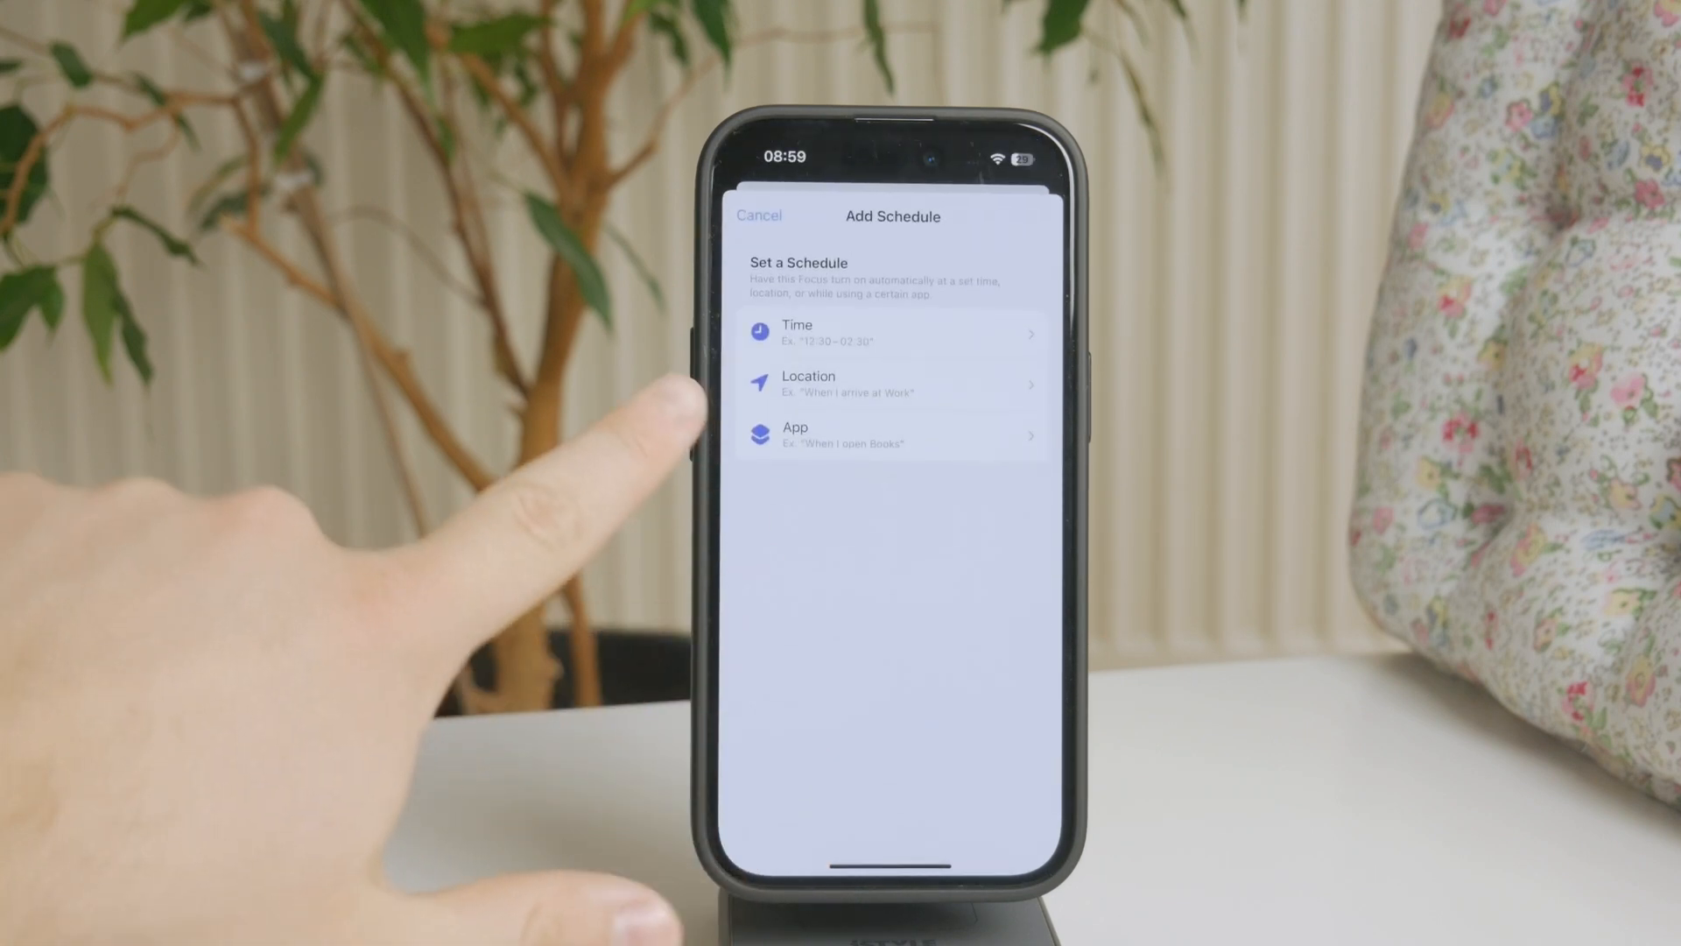
{"action": "left_click", "coordinate": [892, 383]}
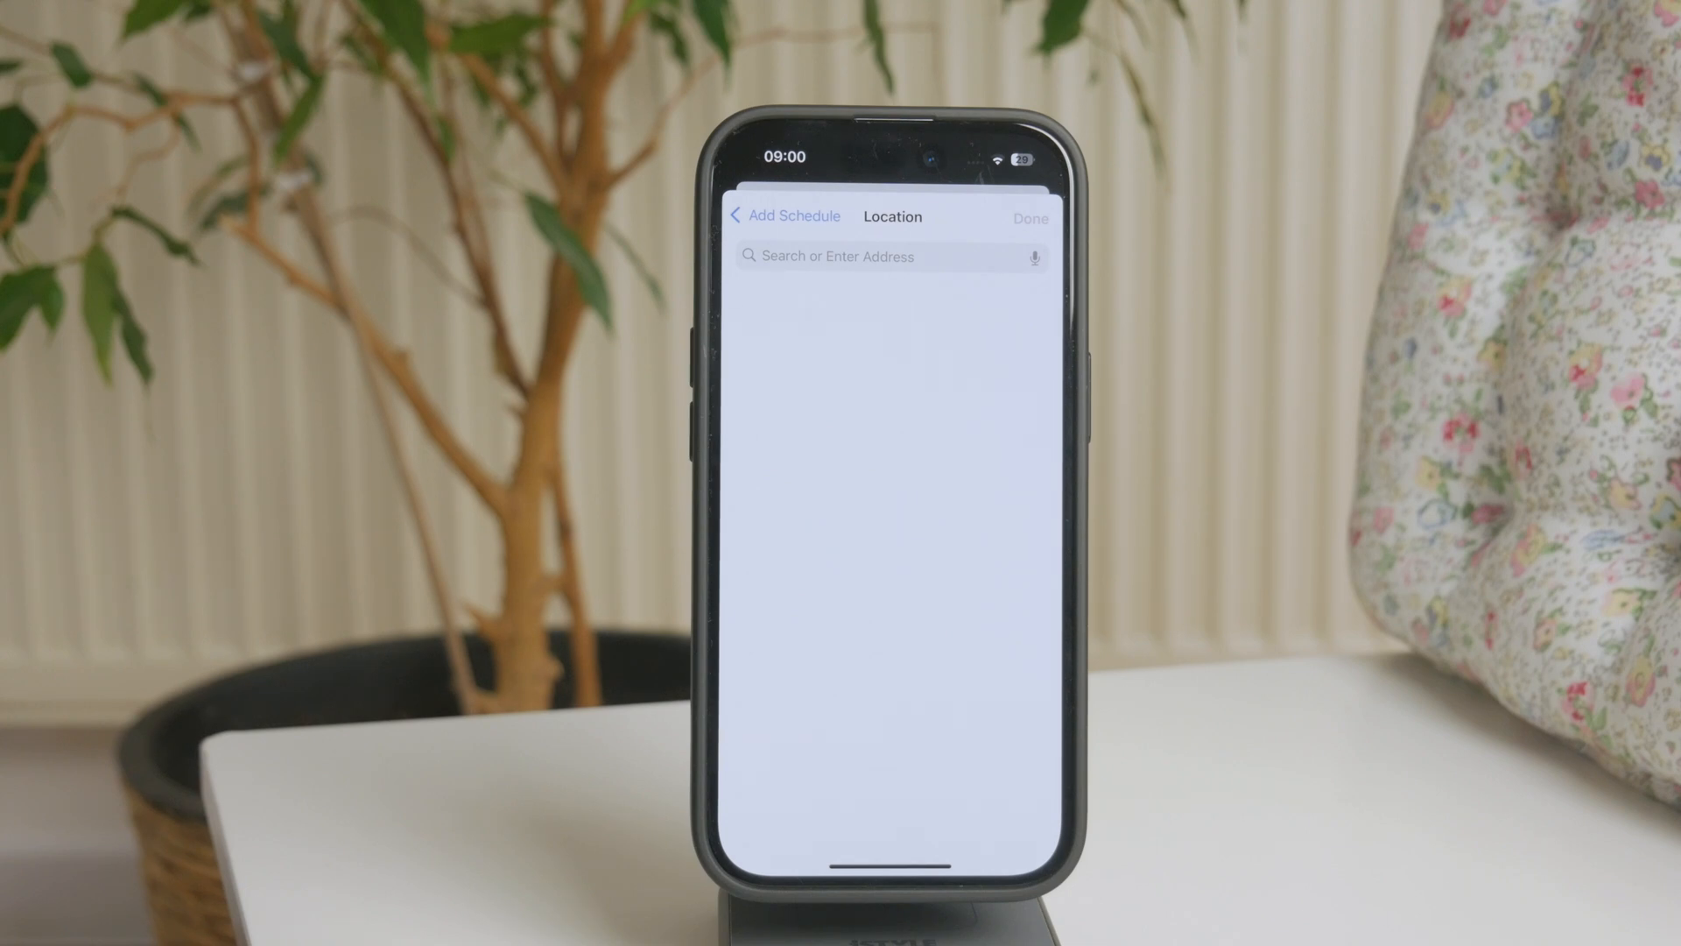
{"action": "left_click", "coordinate": [784, 216]}
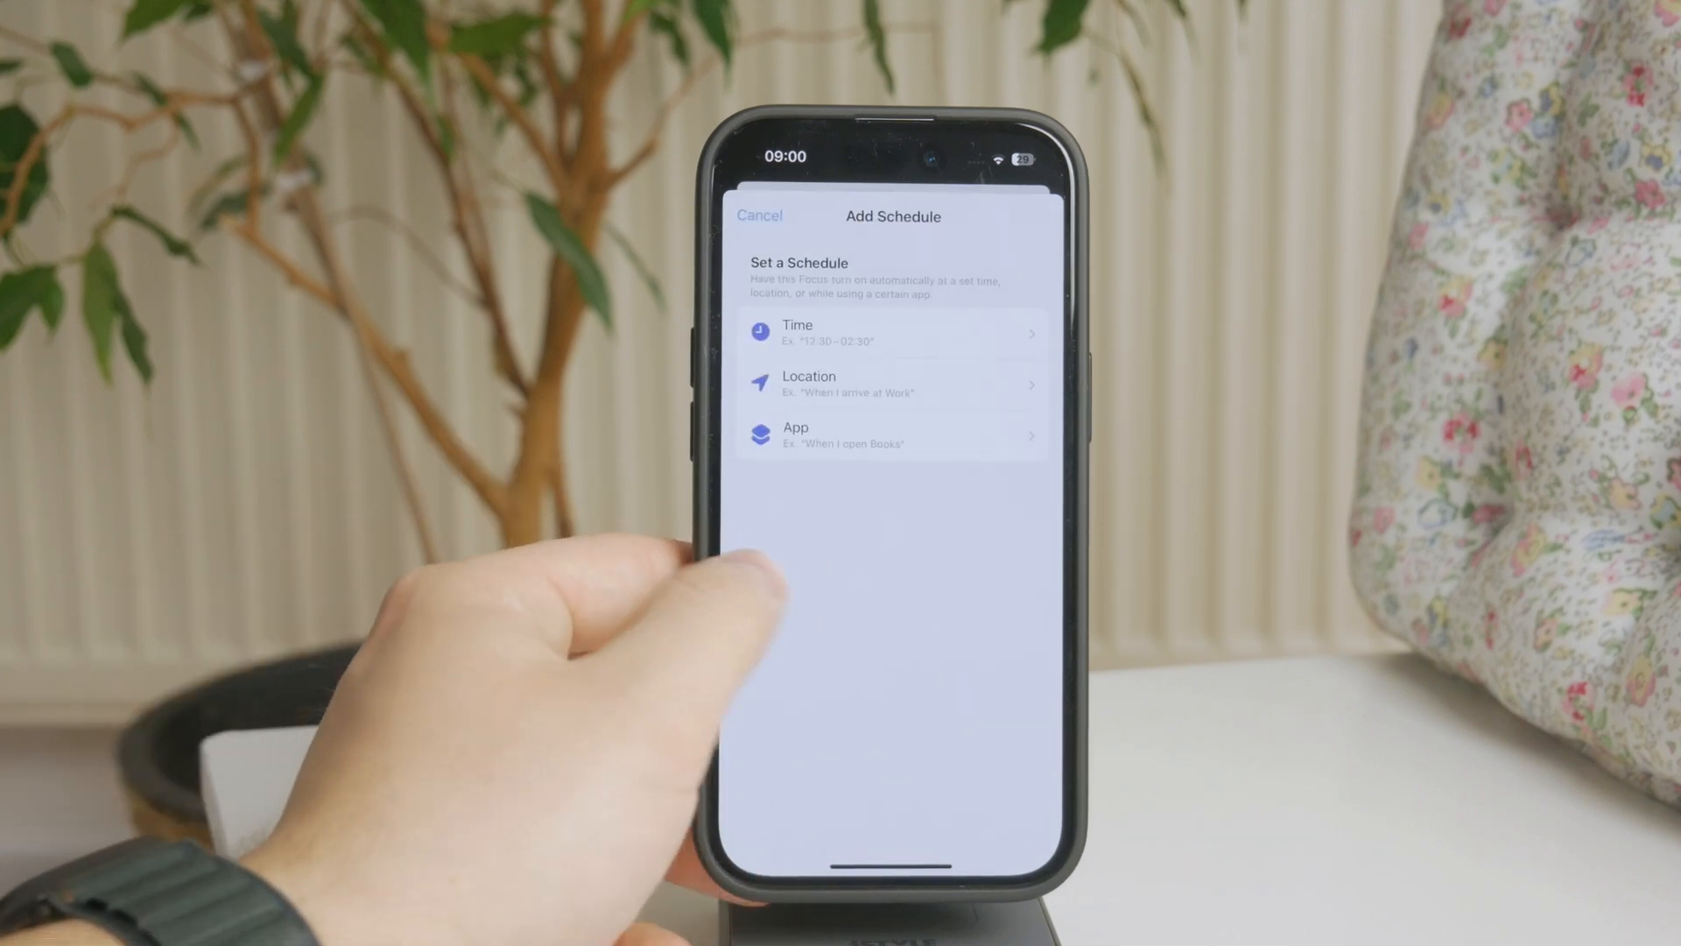